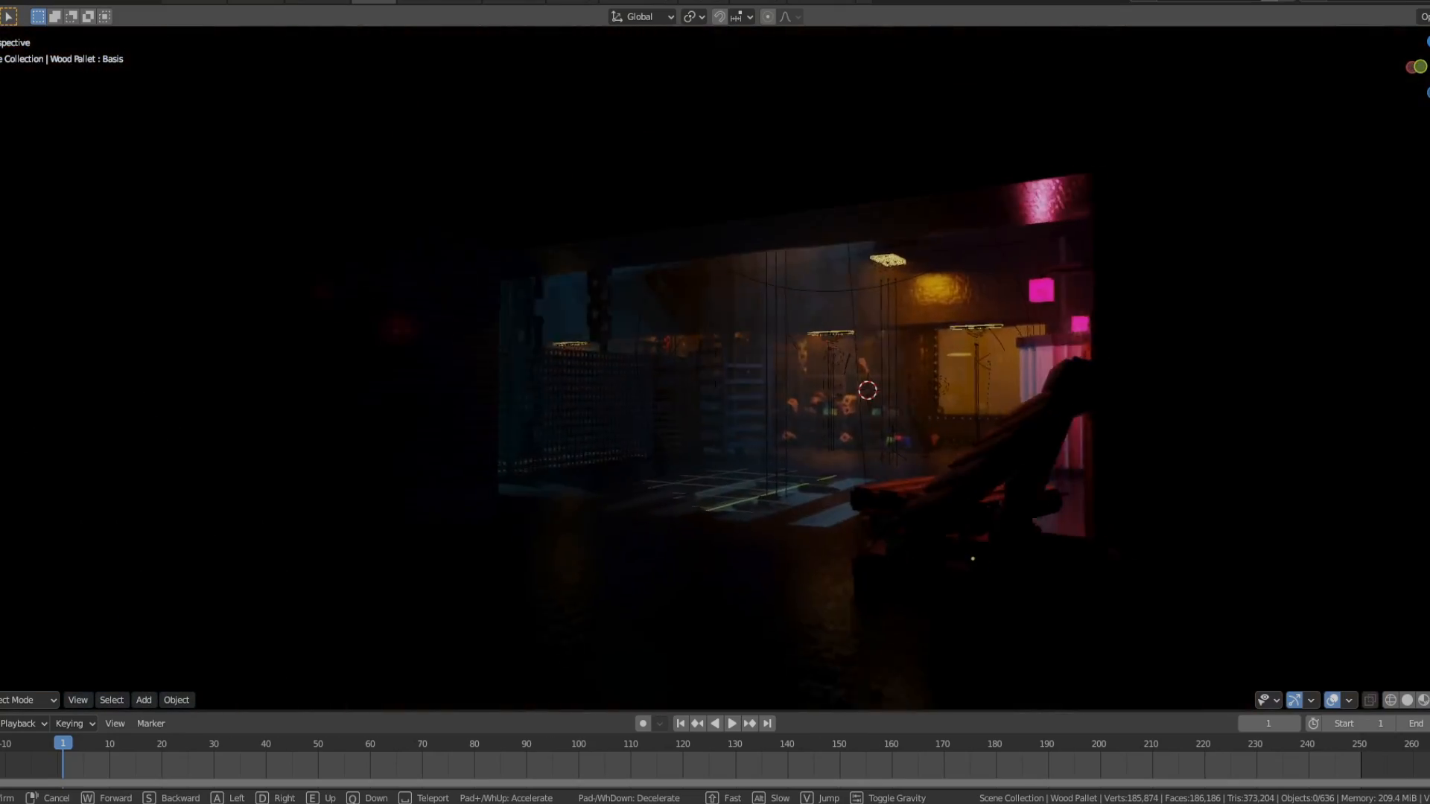
pyautogui.moveTo(864, 394)
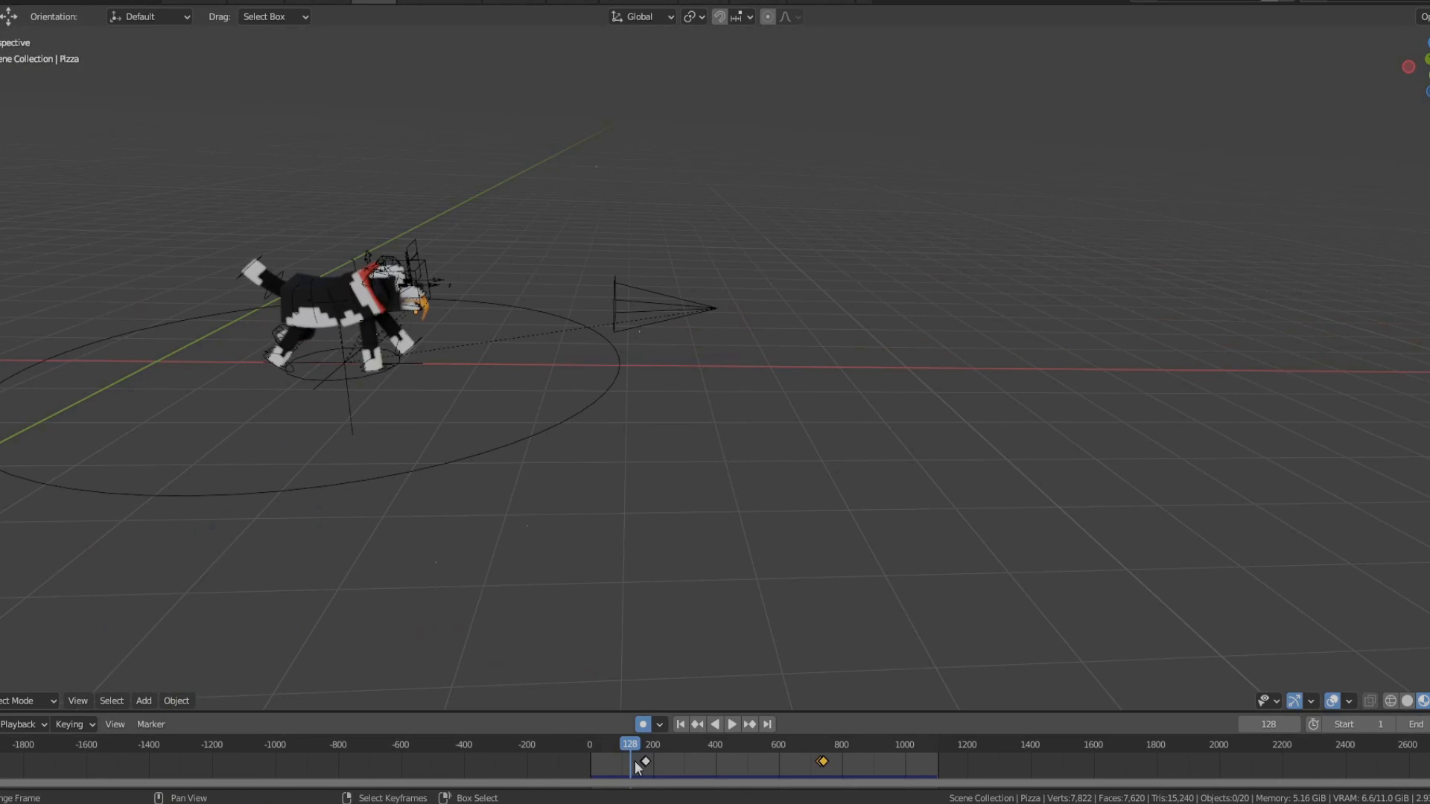
# Step: Play the blocky dog's run cycle moving along the circular path in the Timeline
pyautogui.click(731, 724)
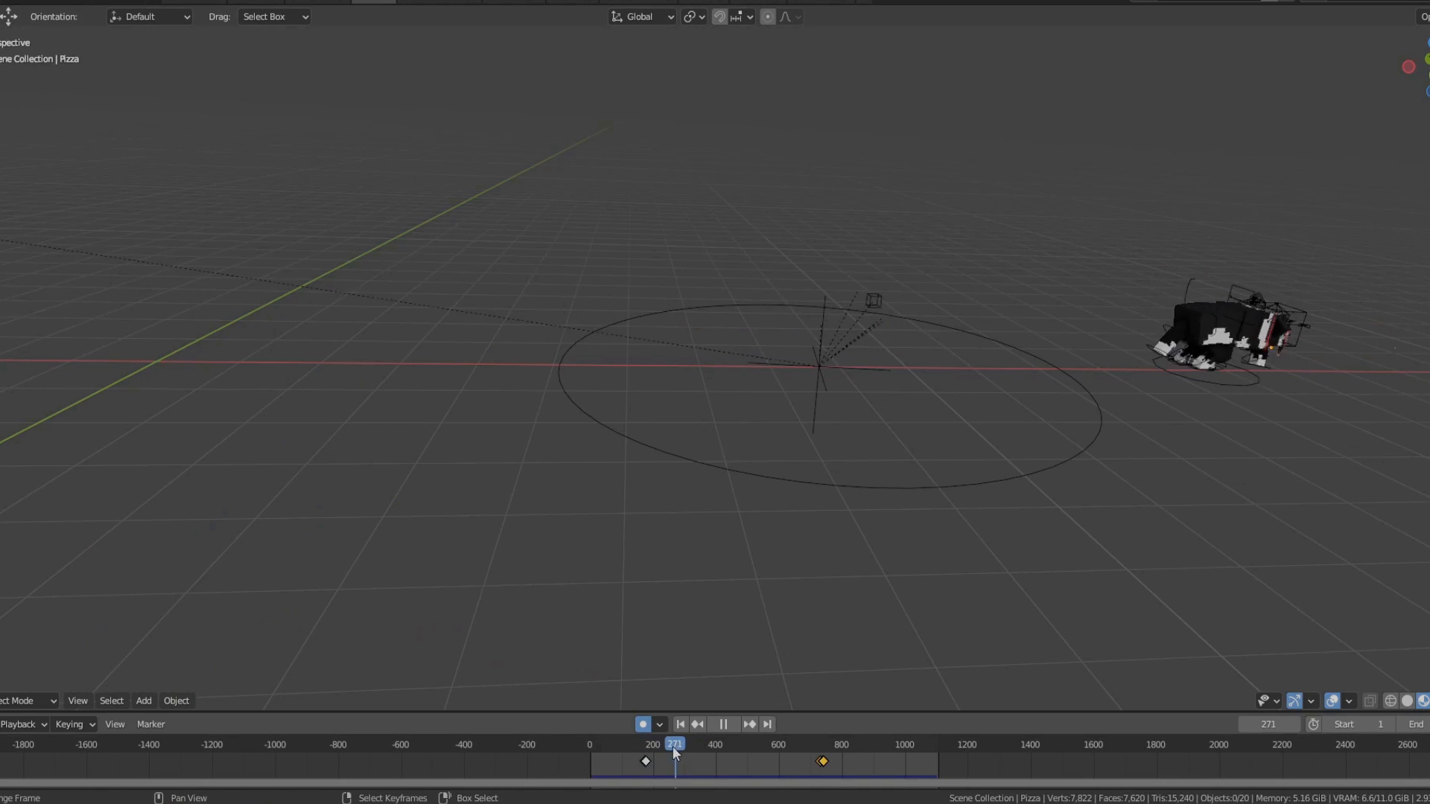